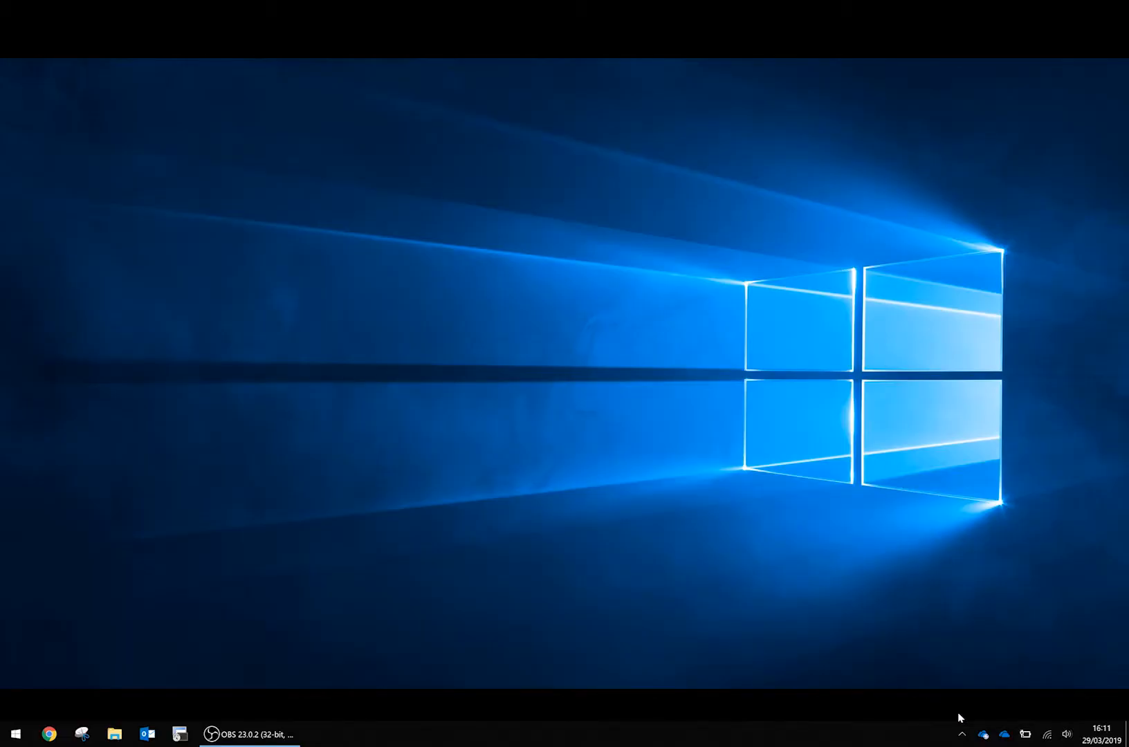
Step: Join the open Configure.Me-321430 network from the Windows taskbar Wi-Fi list
left_click(1048, 732)
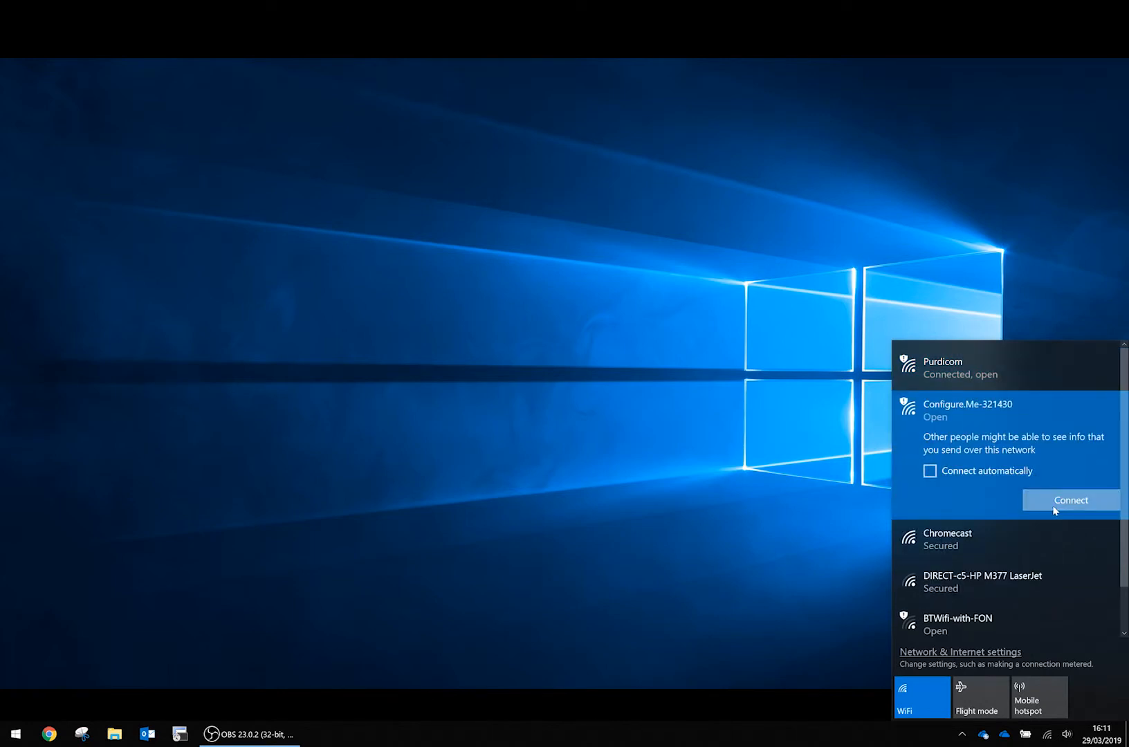
left_click(1070, 500)
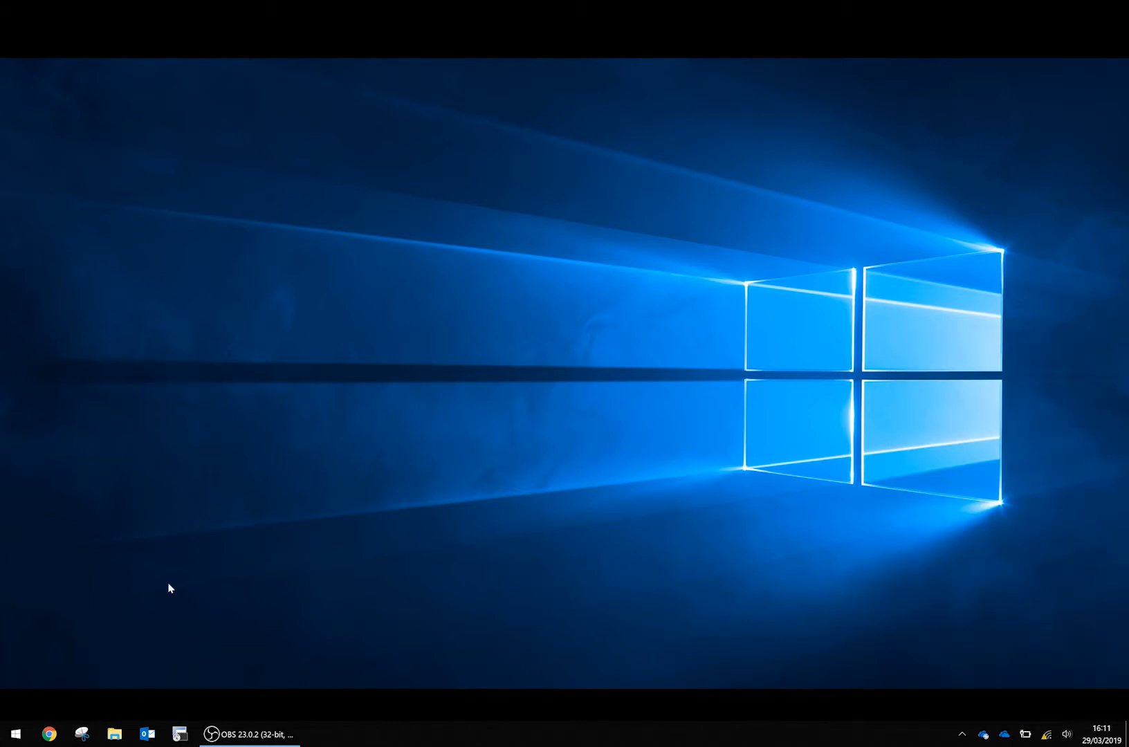
Step: Open unleashed.ruckuswireless.com in Internet Explorer and continue past the certificate warning
left_click(15, 730)
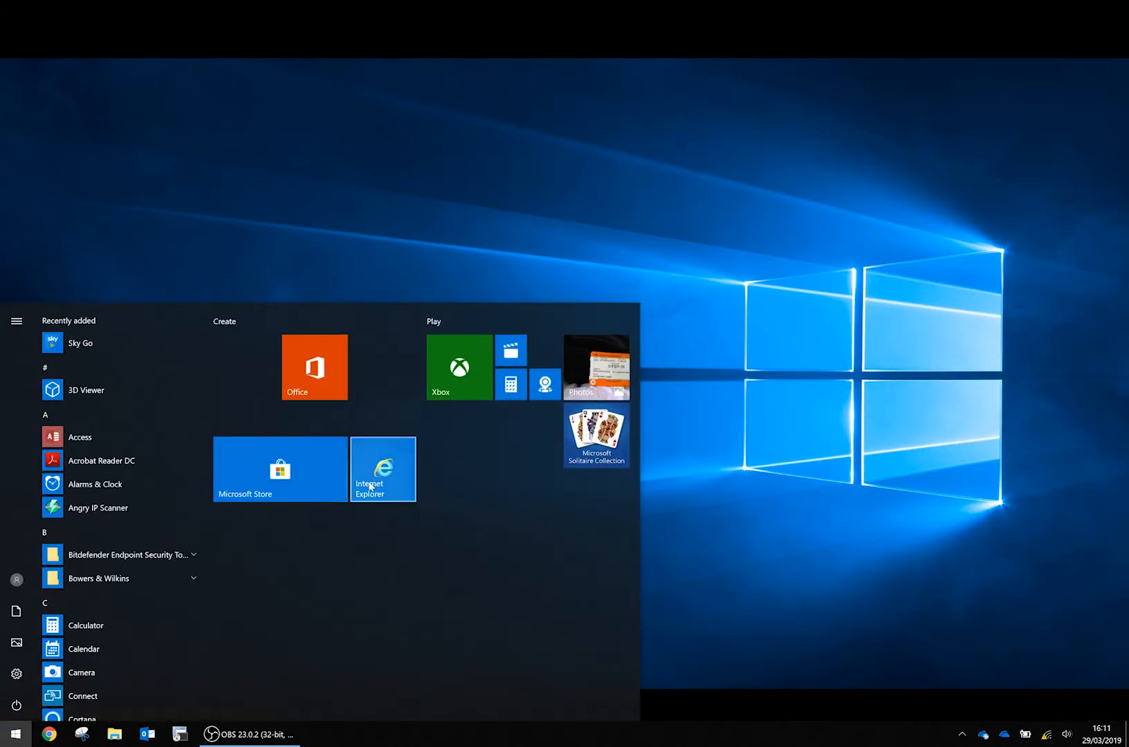
left_click(383, 469)
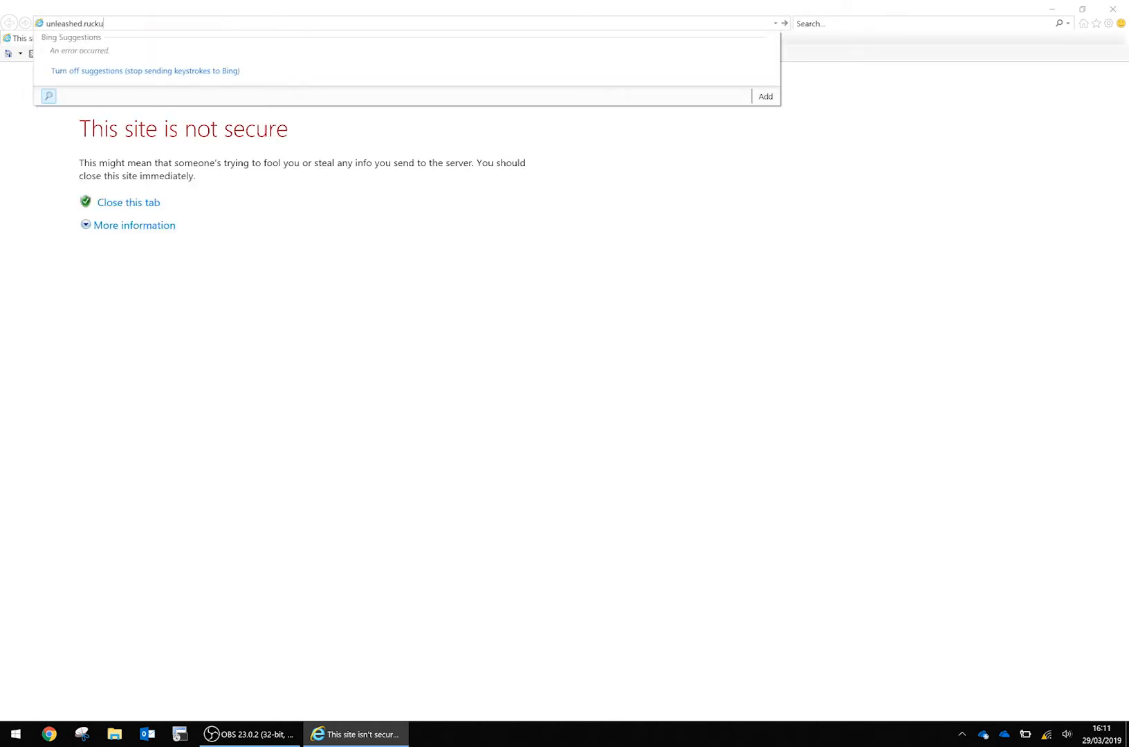
type("swireless.com/admin/wizard.jsp")
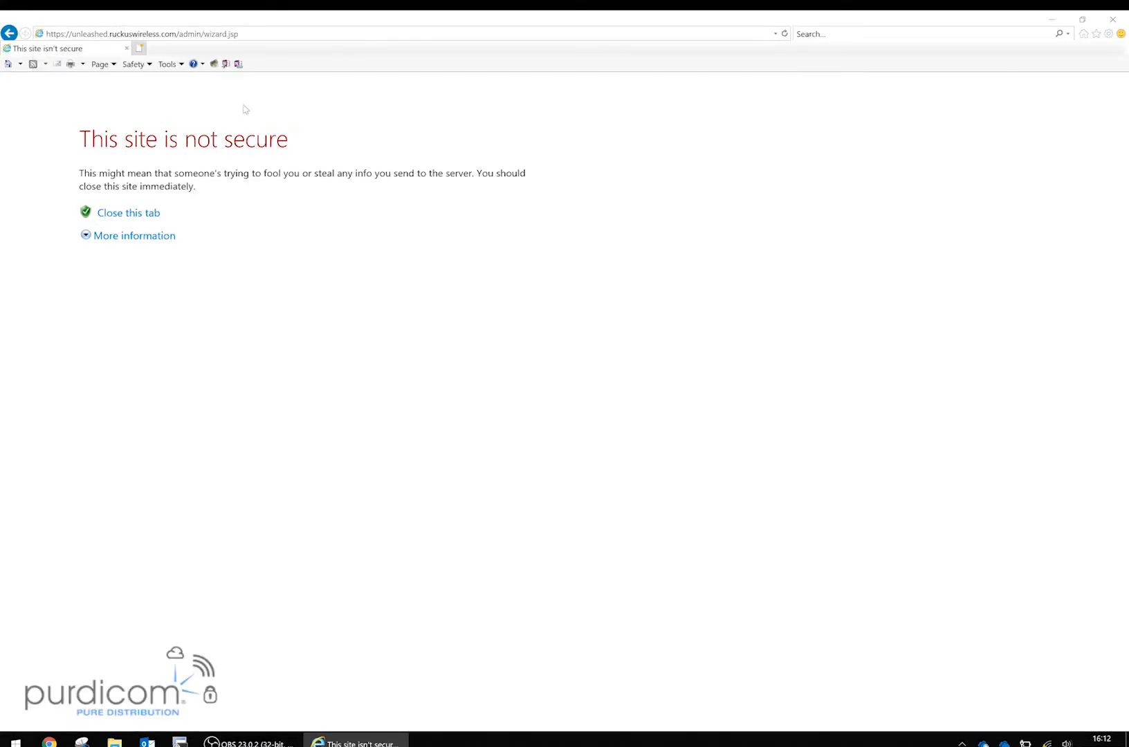
left_click(134, 235)
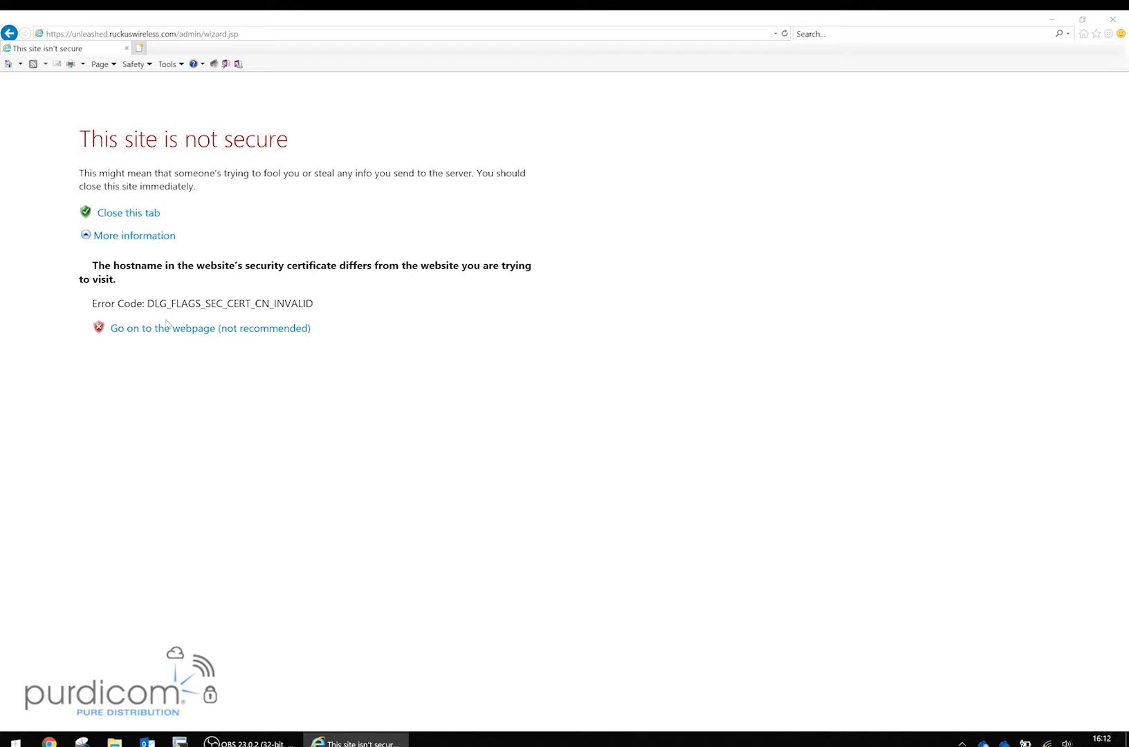
left_click(209, 329)
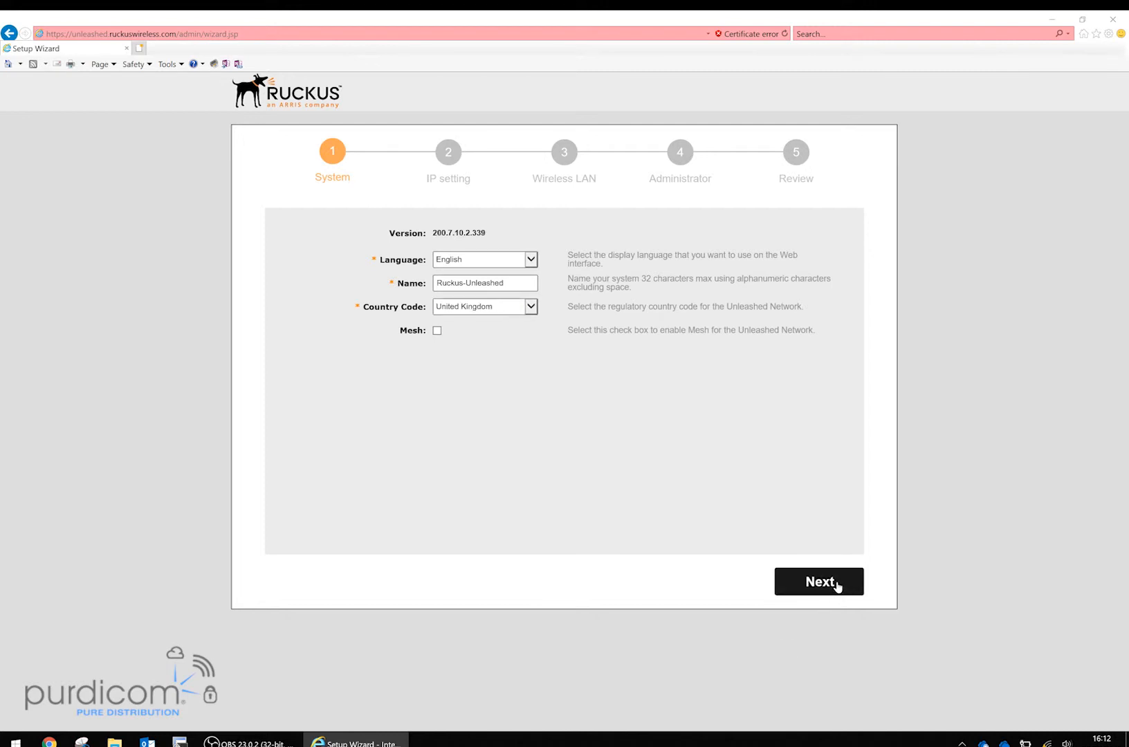
Step: Accept the default System, DHCP IP and Ruckus-Wireless 1 wizard pages
left_click(819, 581)
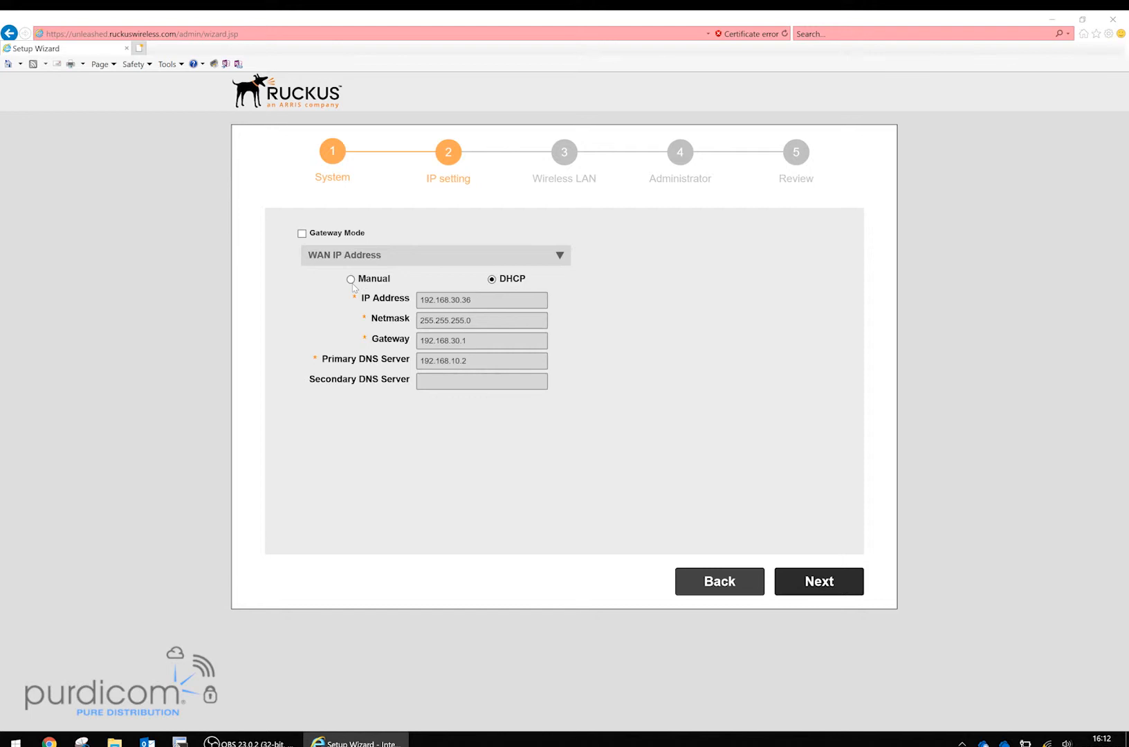
left_click(819, 581)
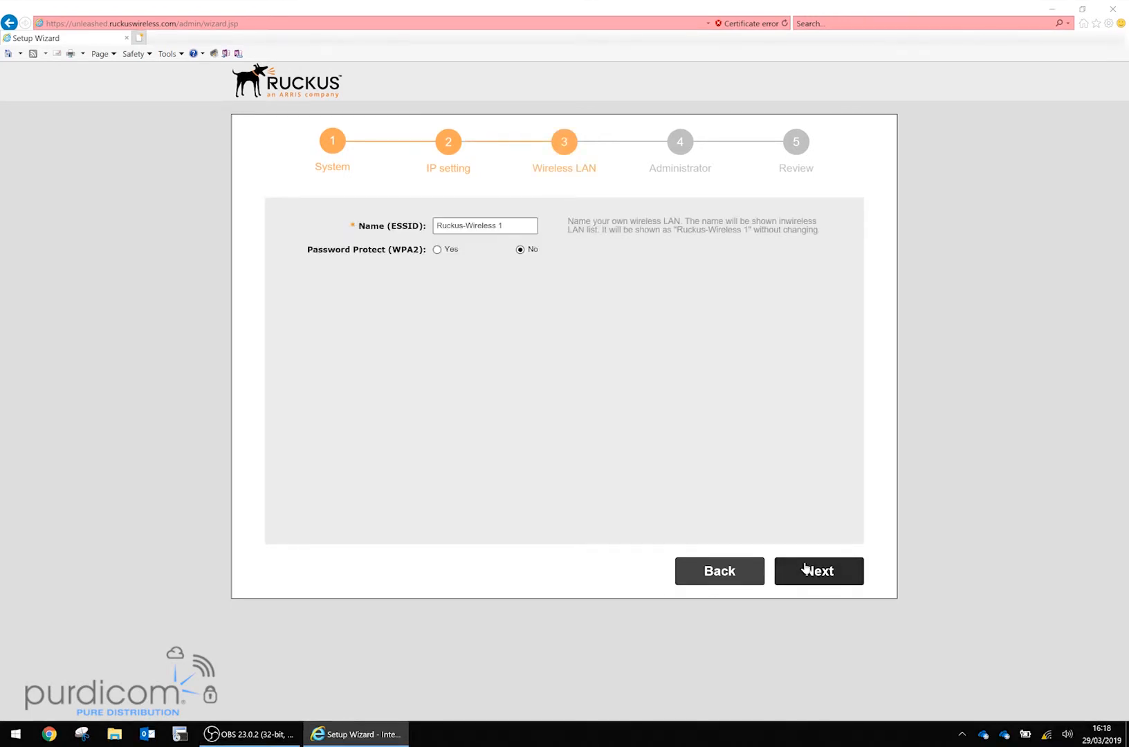
mouse_move(513, 241)
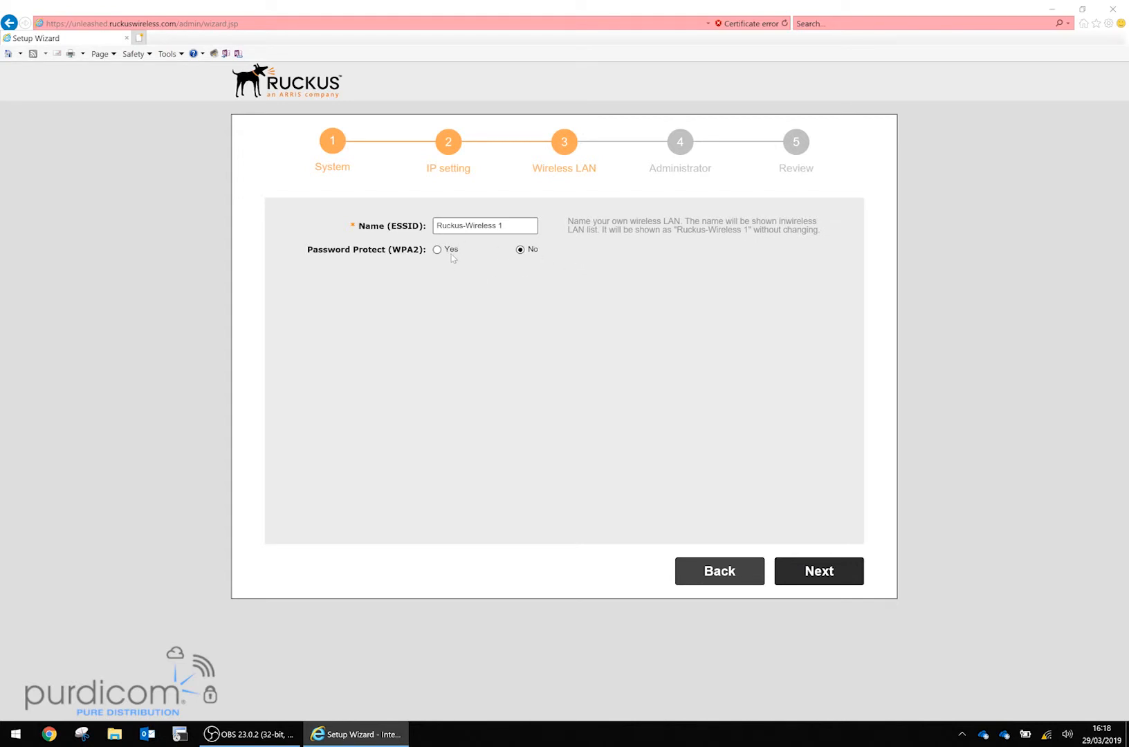
mouse_move(786, 559)
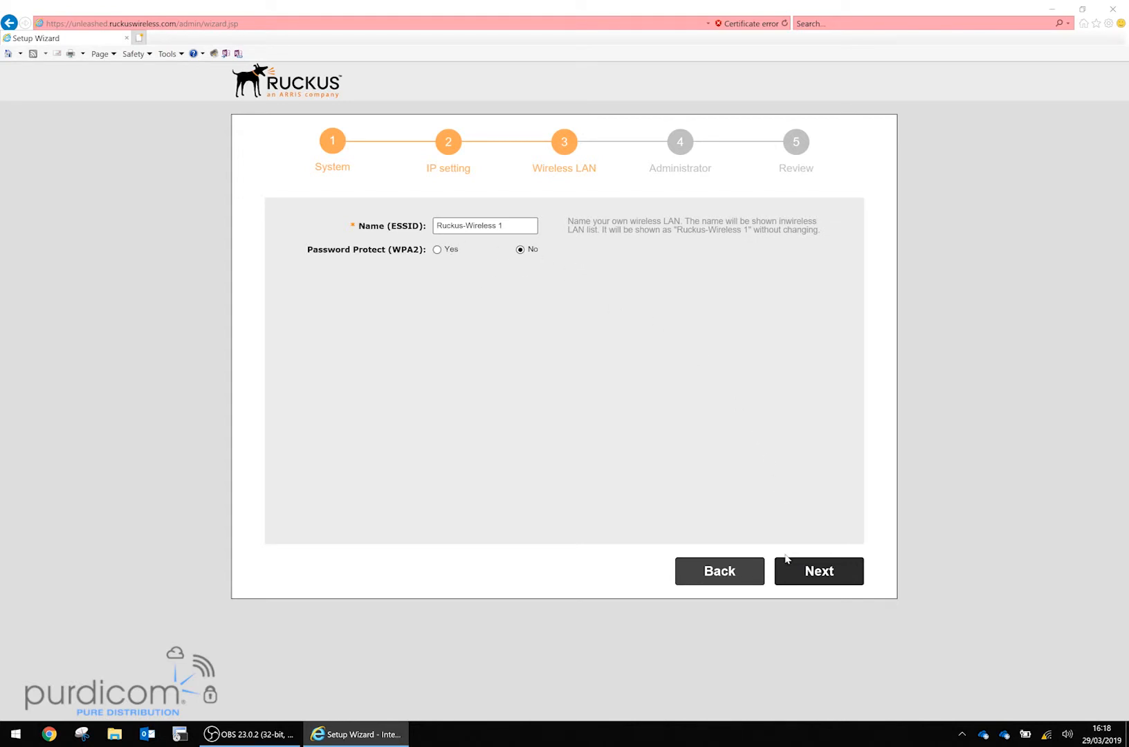
left_click(818, 571)
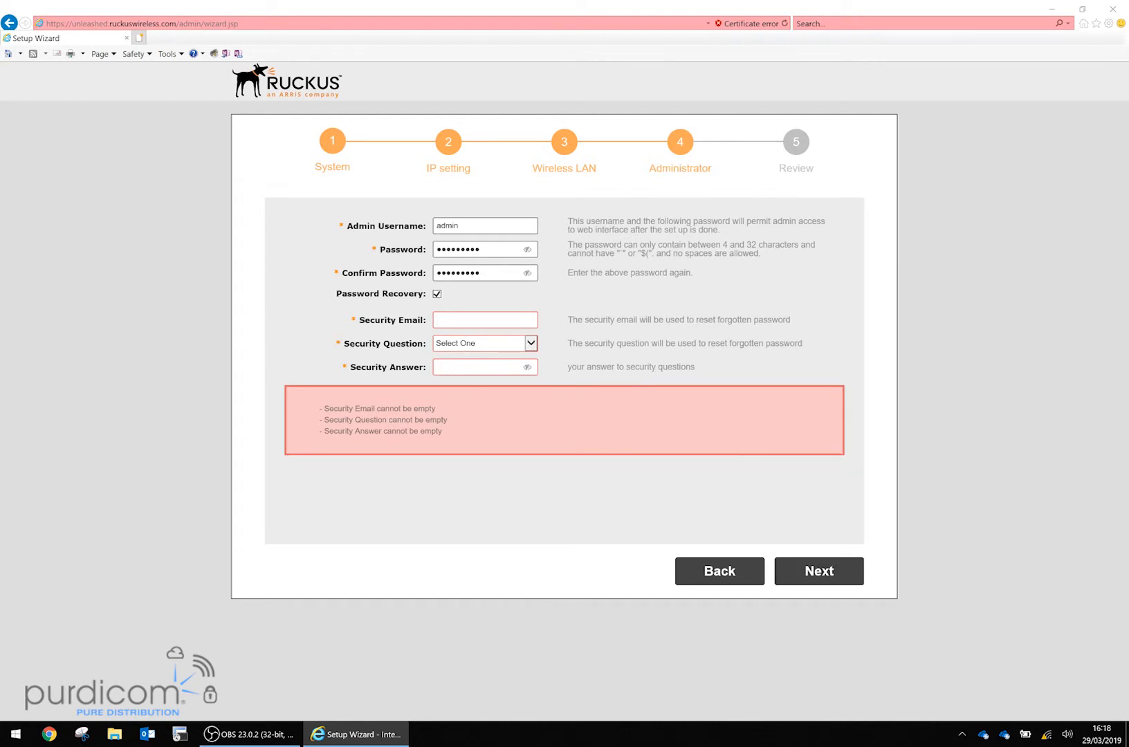
mouse_move(446, 288)
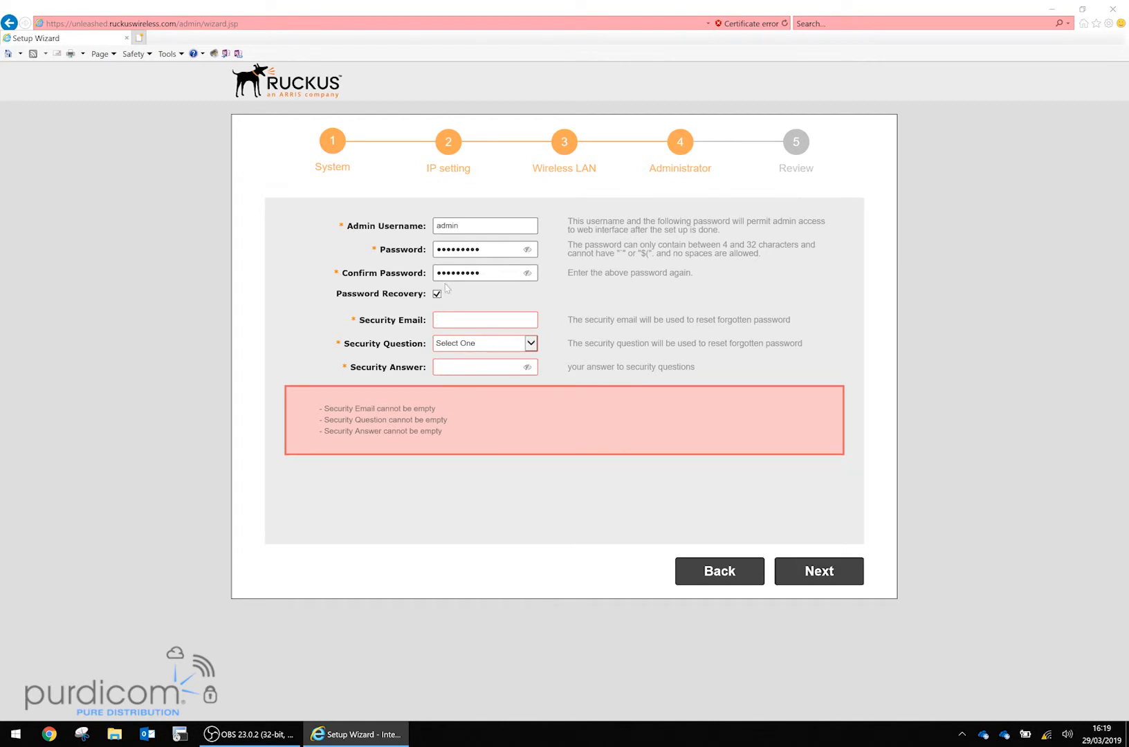
Step: Uncheck Password Recovery on the wizard's Administrator page
left_click(480, 319)
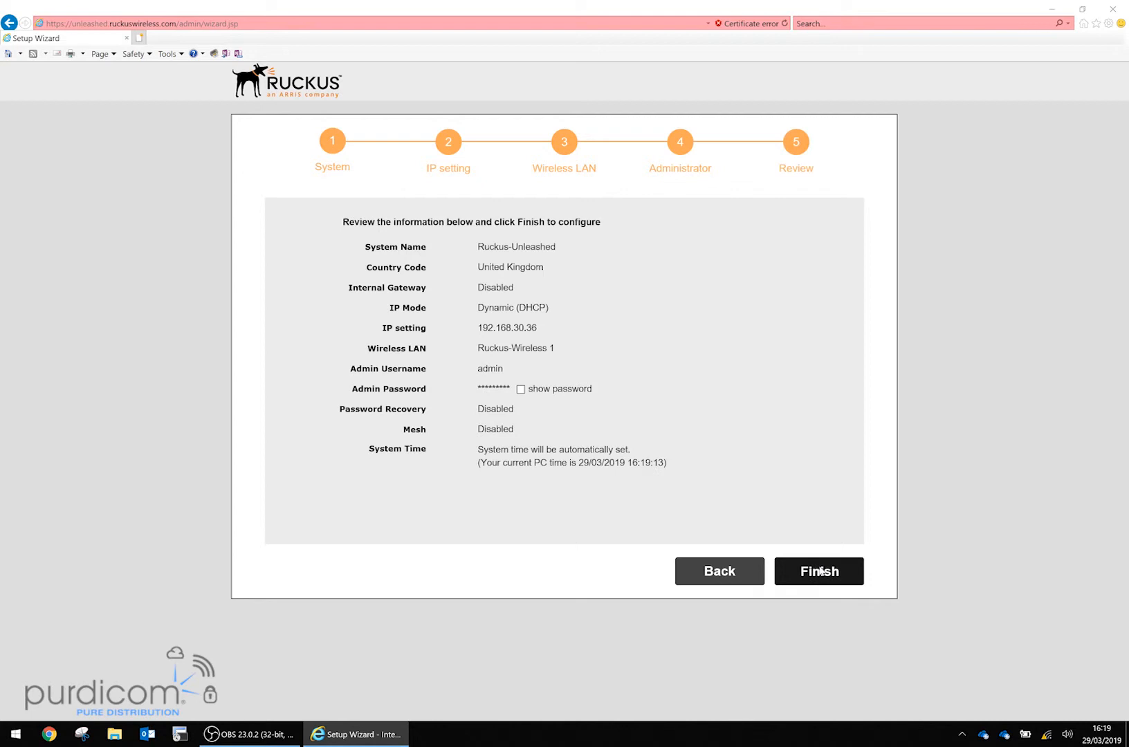
Step: Finish the setup wizard and confirm Yes to restart Unleashed
left_click(819, 571)
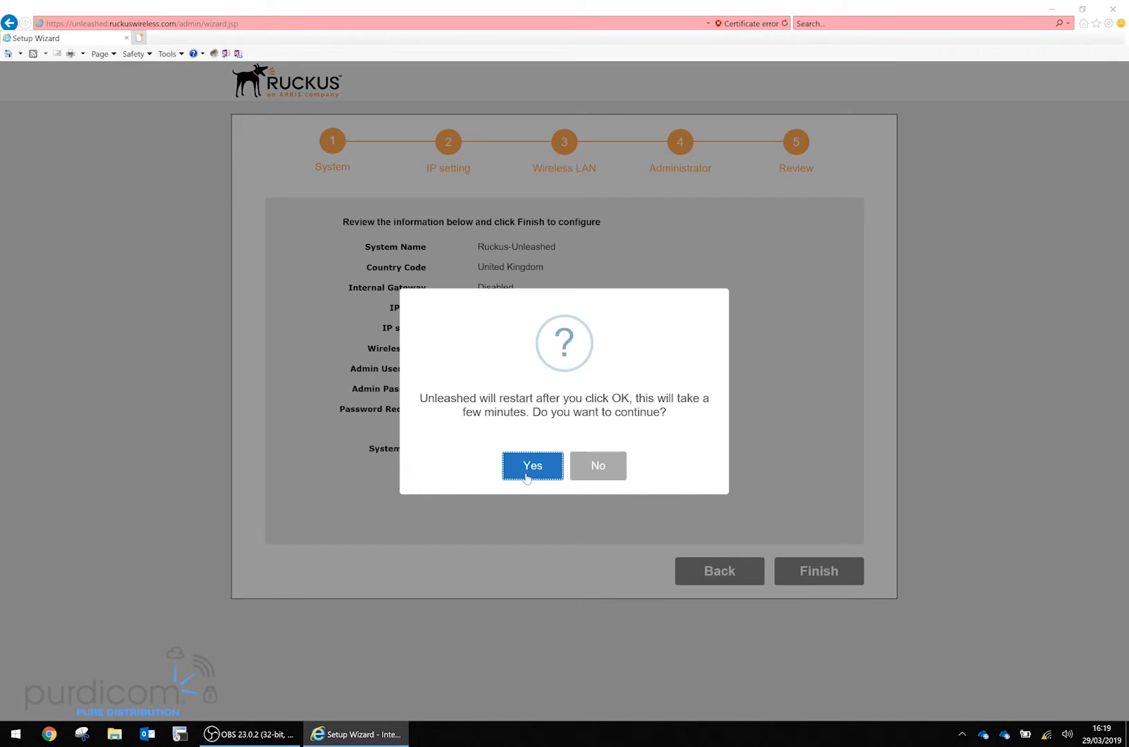
left_click(532, 466)
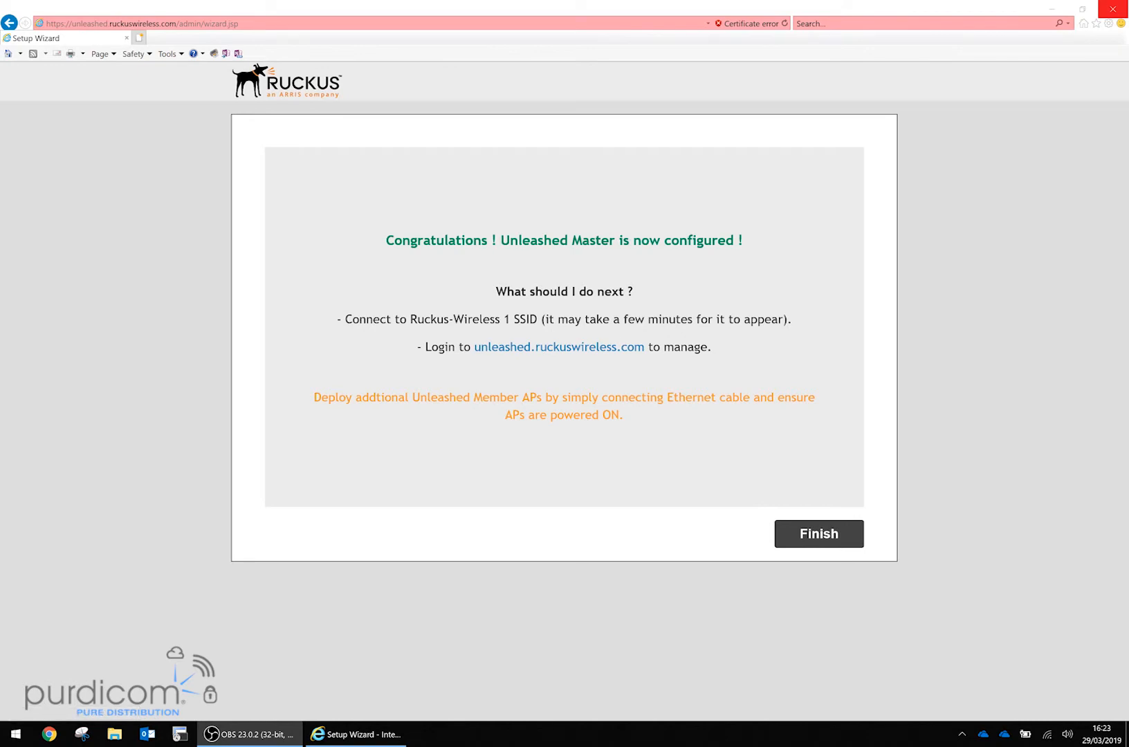
mouse_move(705, 418)
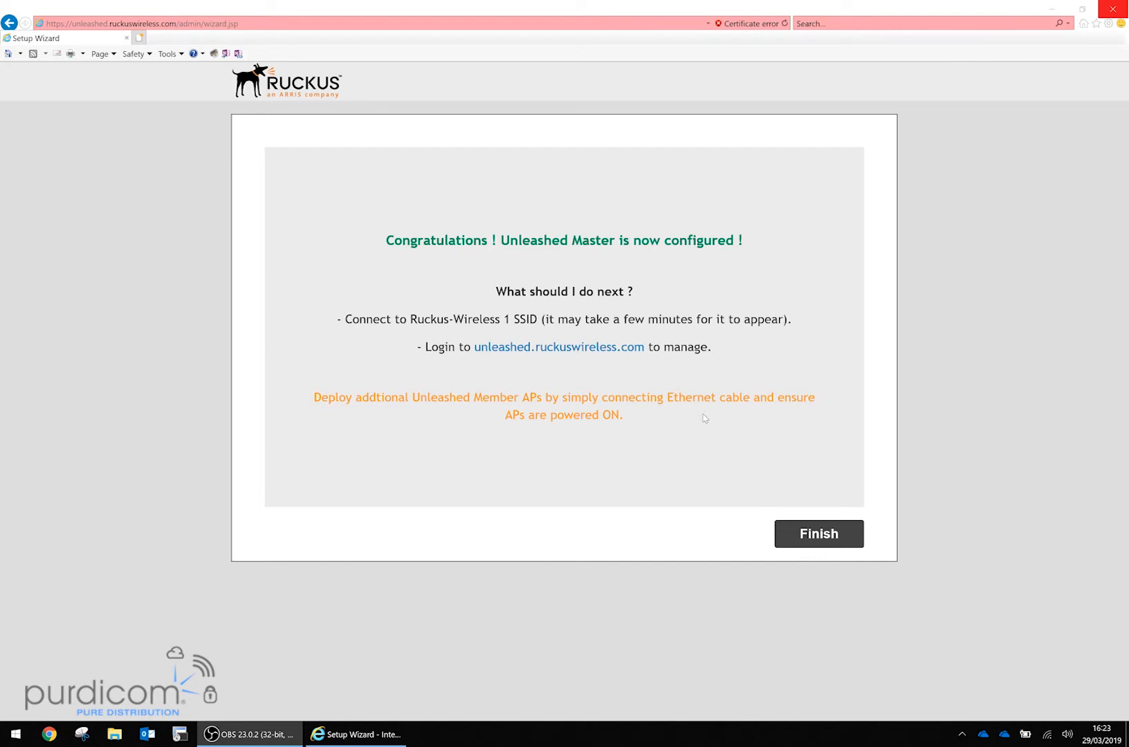
mouse_move(702, 417)
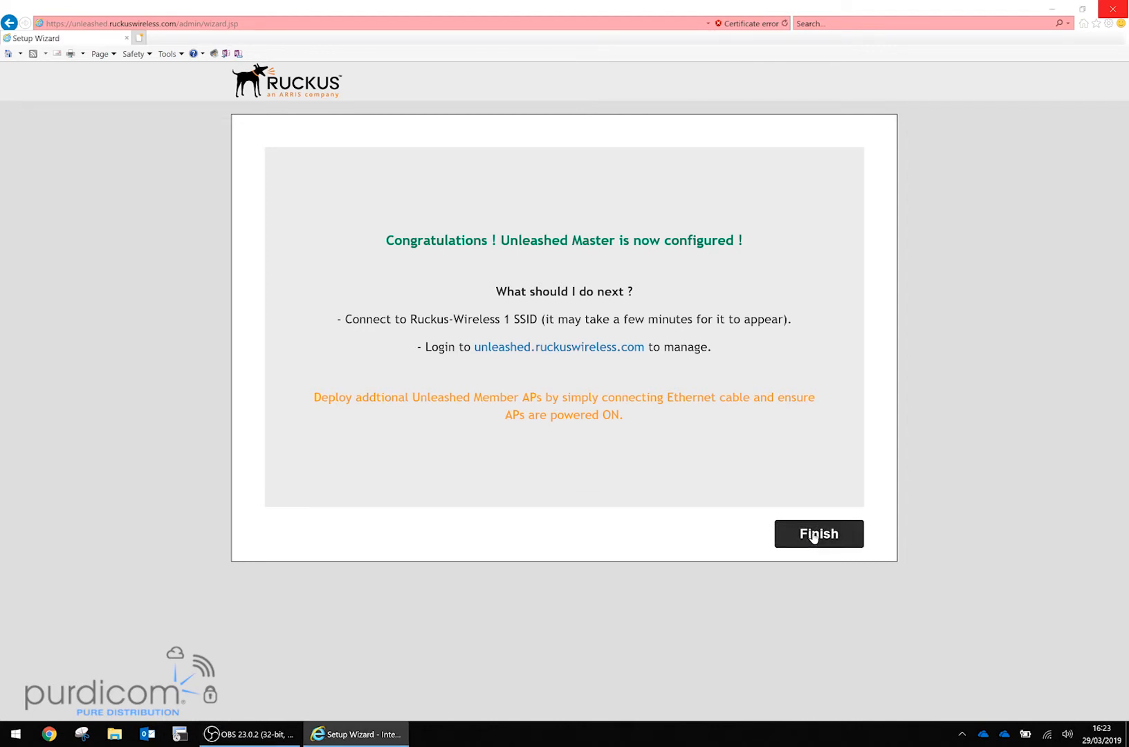
Step: Connect Windows to the open Ruckus-Wireless 1 network from the taskbar list
left_click(819, 534)
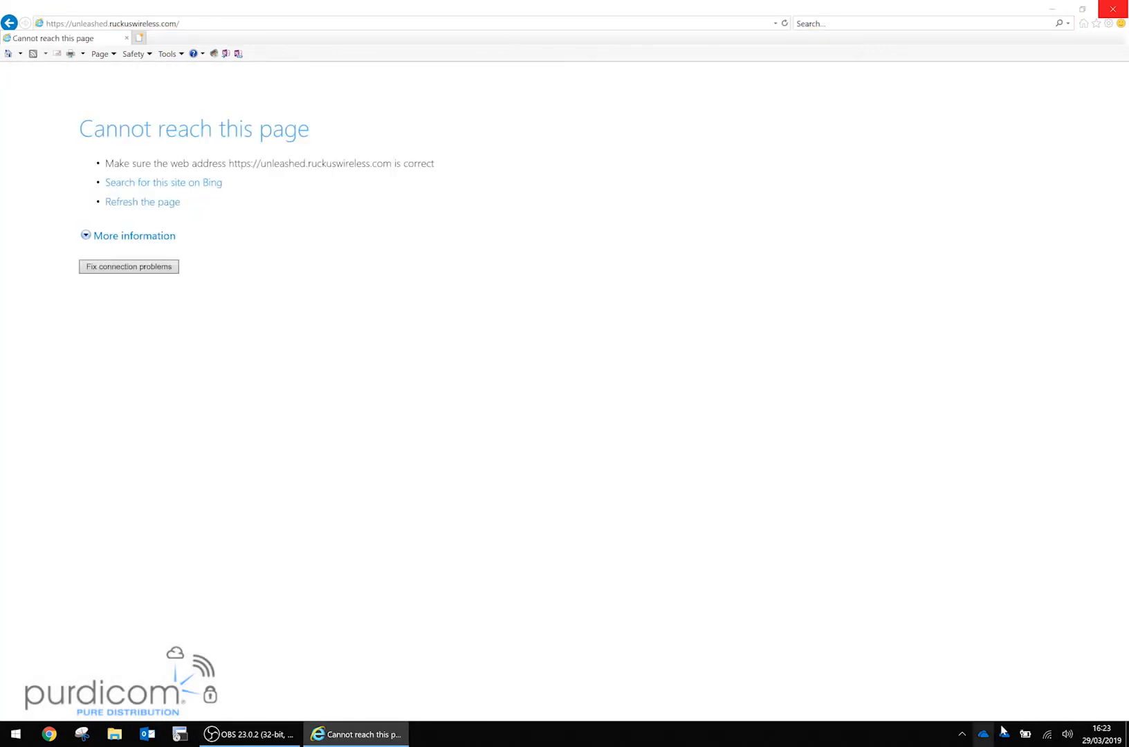
left_click(1049, 734)
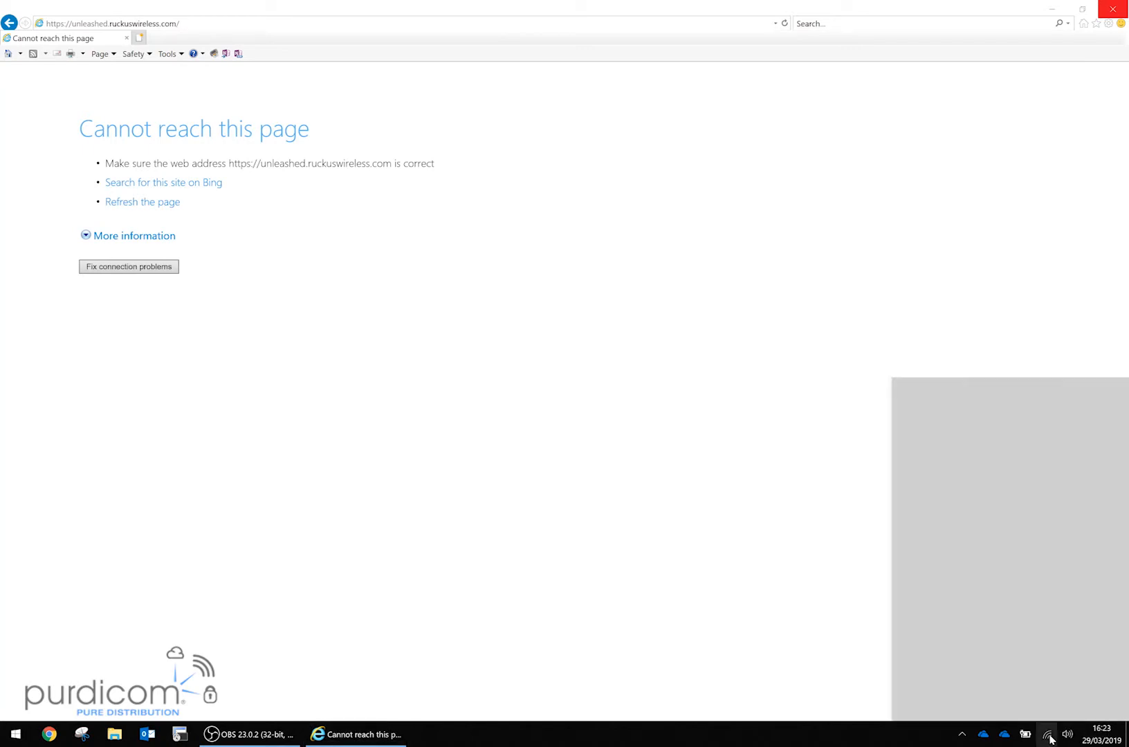
left_click(1051, 735)
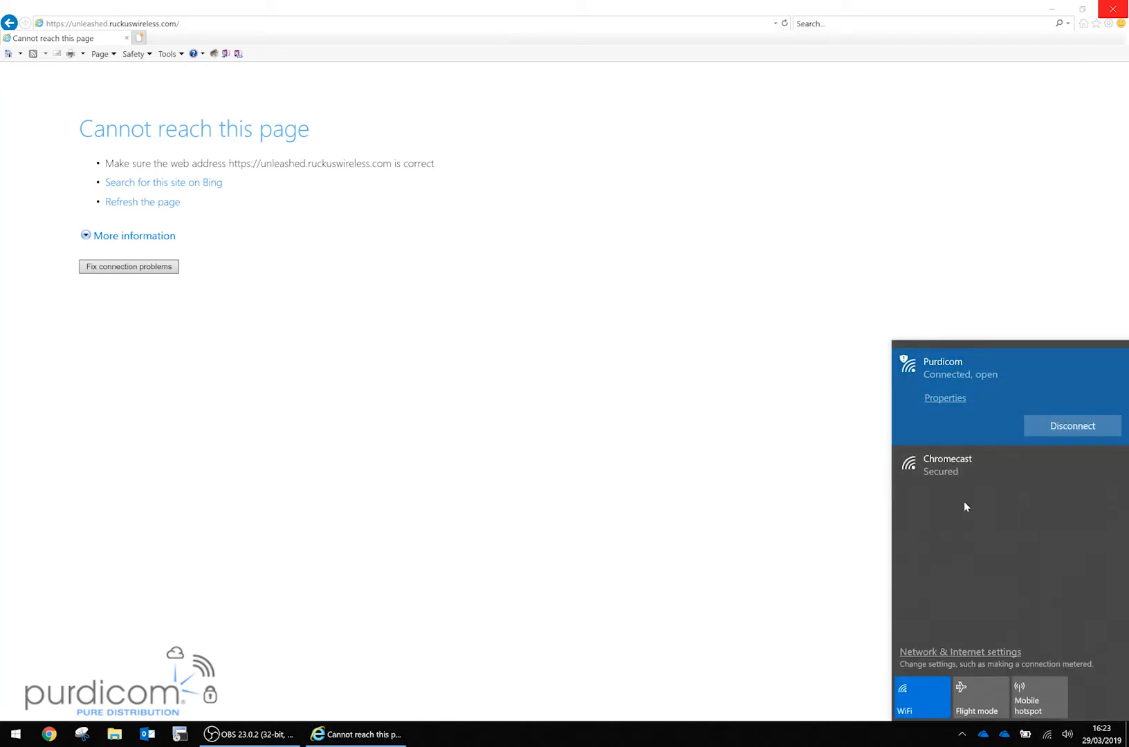
mouse_move(965, 518)
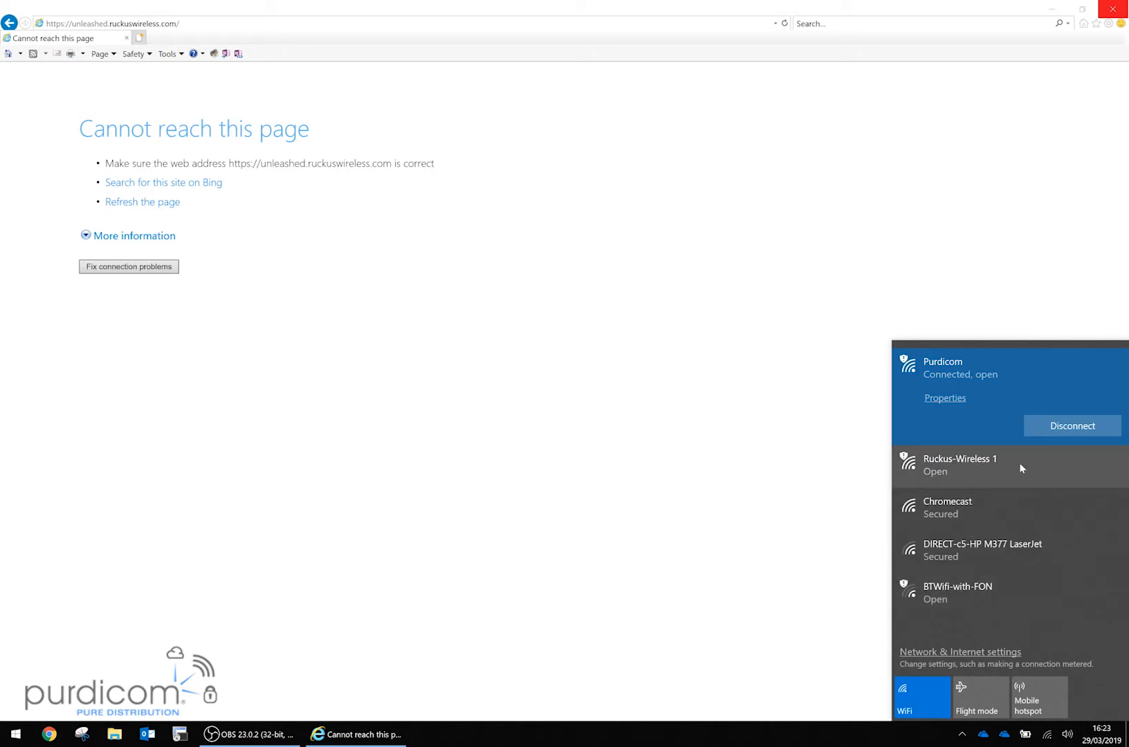
left_click(987, 465)
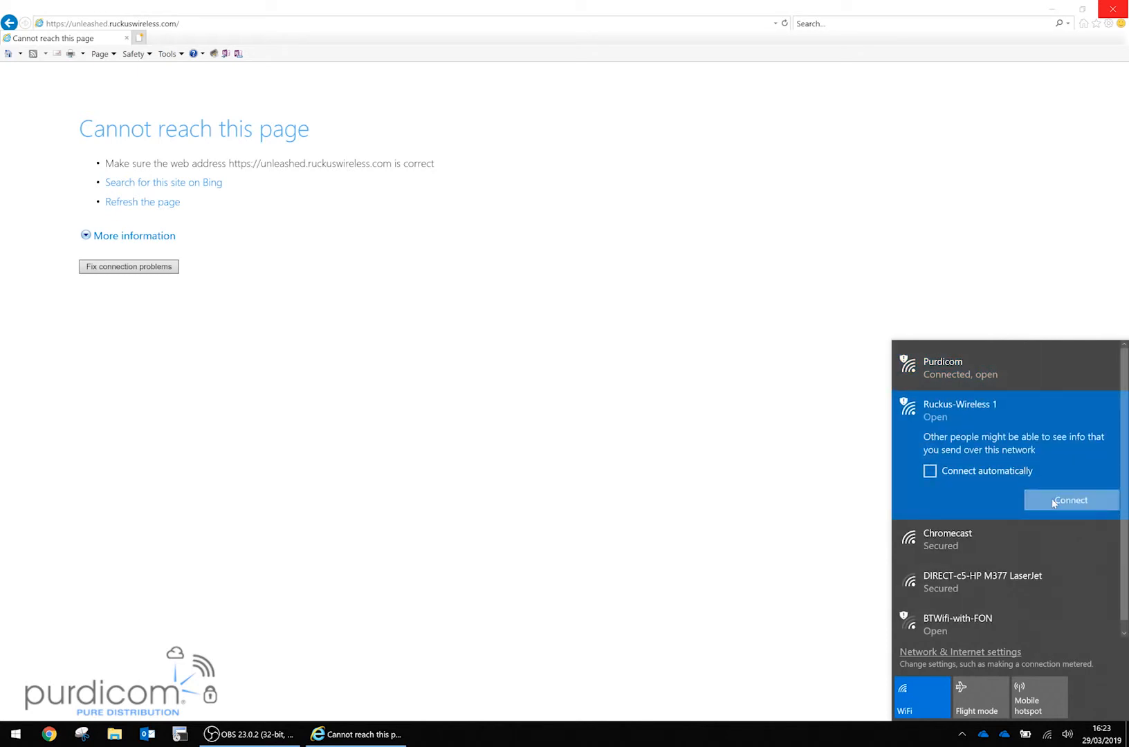
left_click(1071, 500)
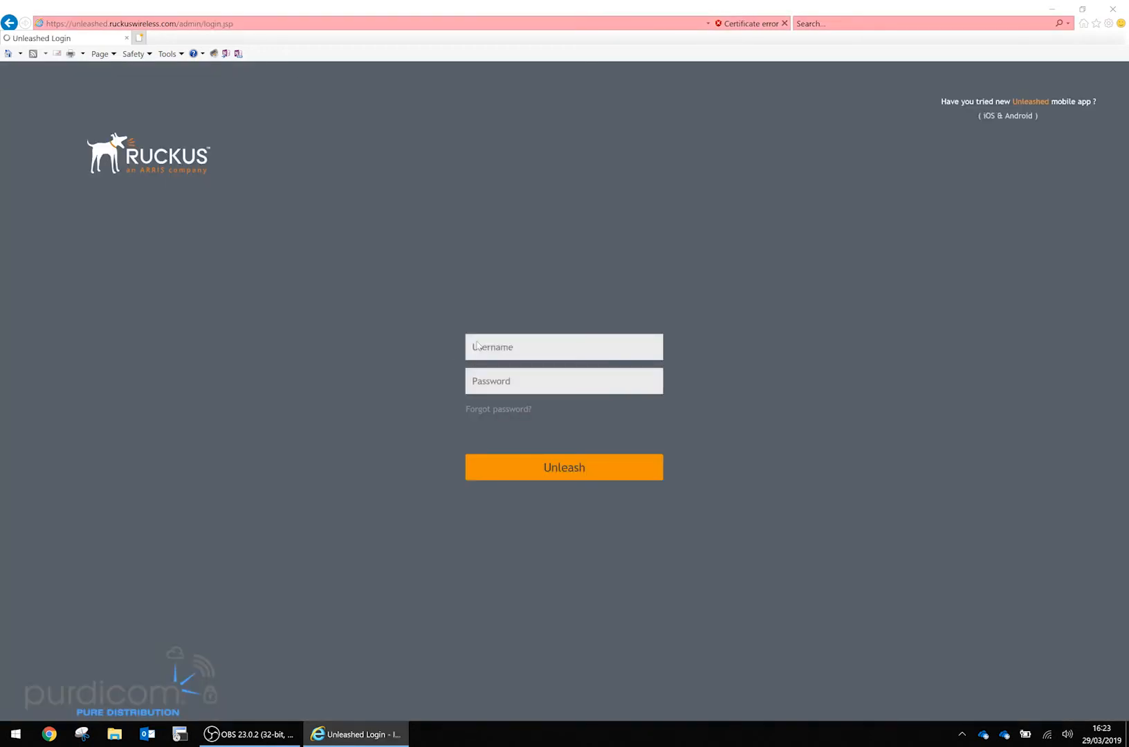
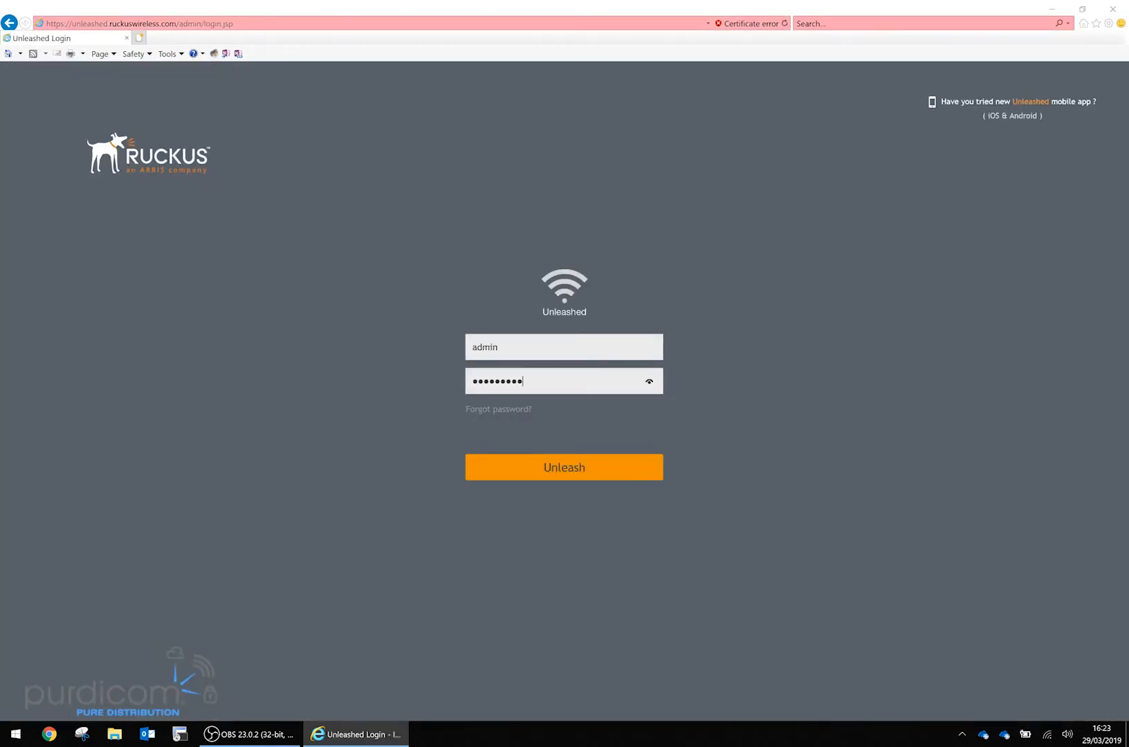
Step: Log in to Unleashed with username admin and the password
left_click(564, 467)
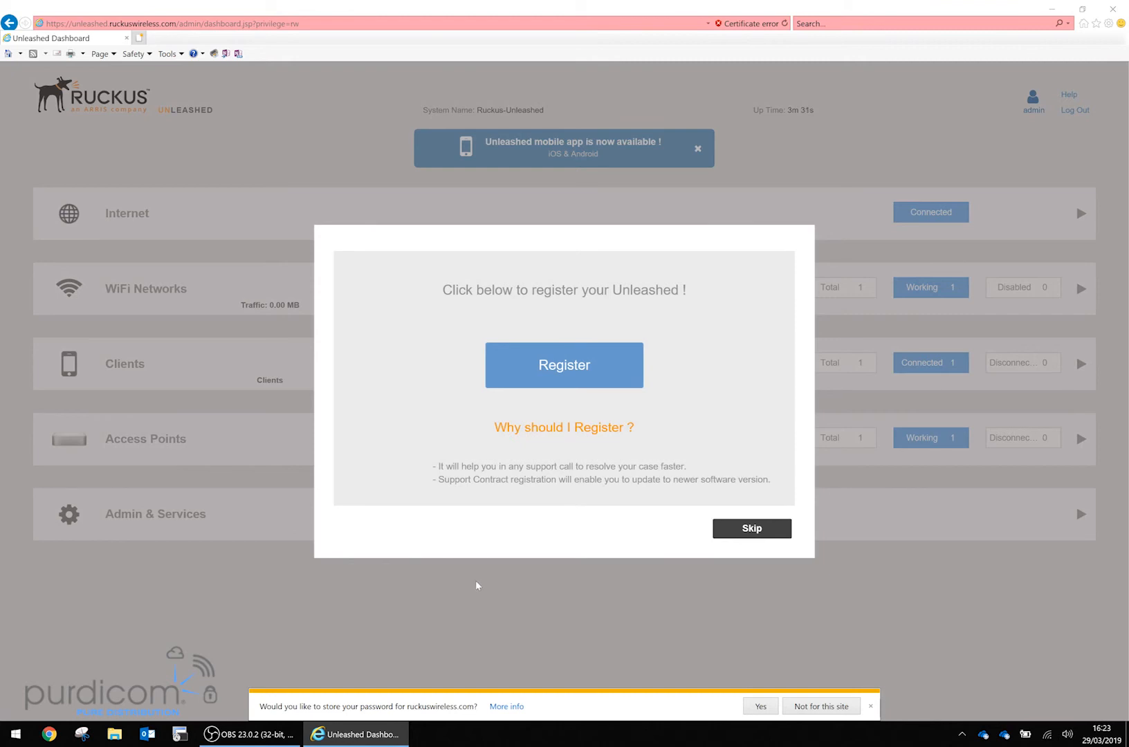
mouse_move(635, 350)
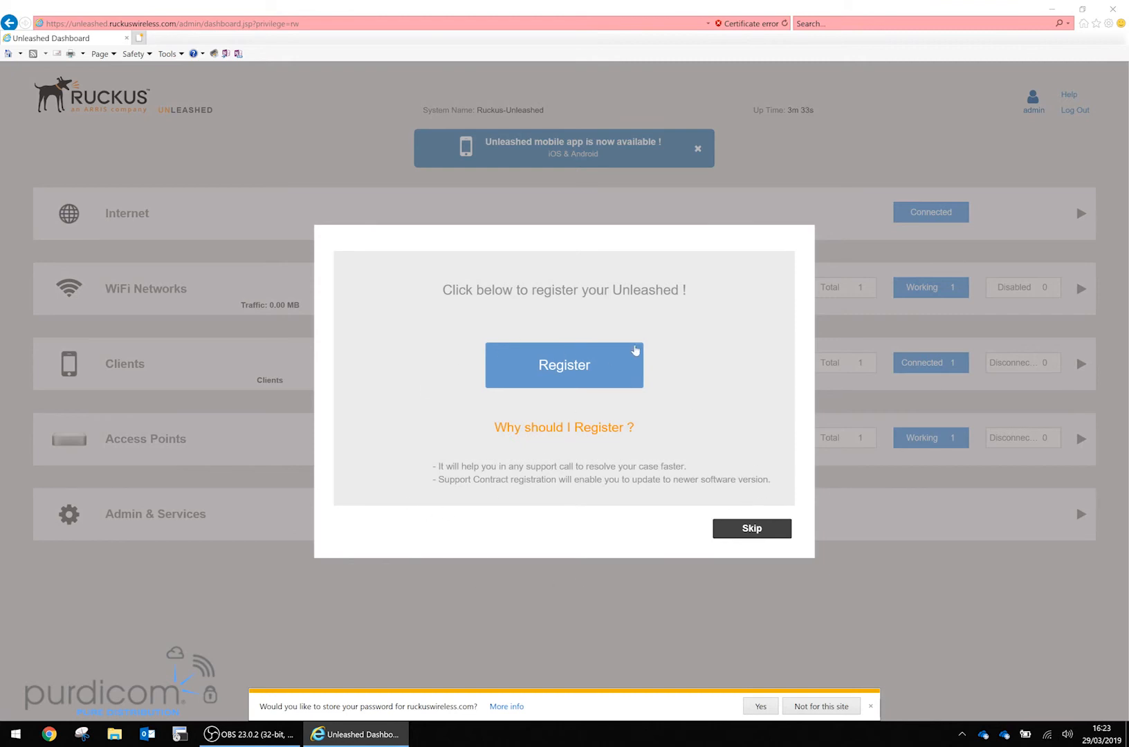
mouse_move(546, 398)
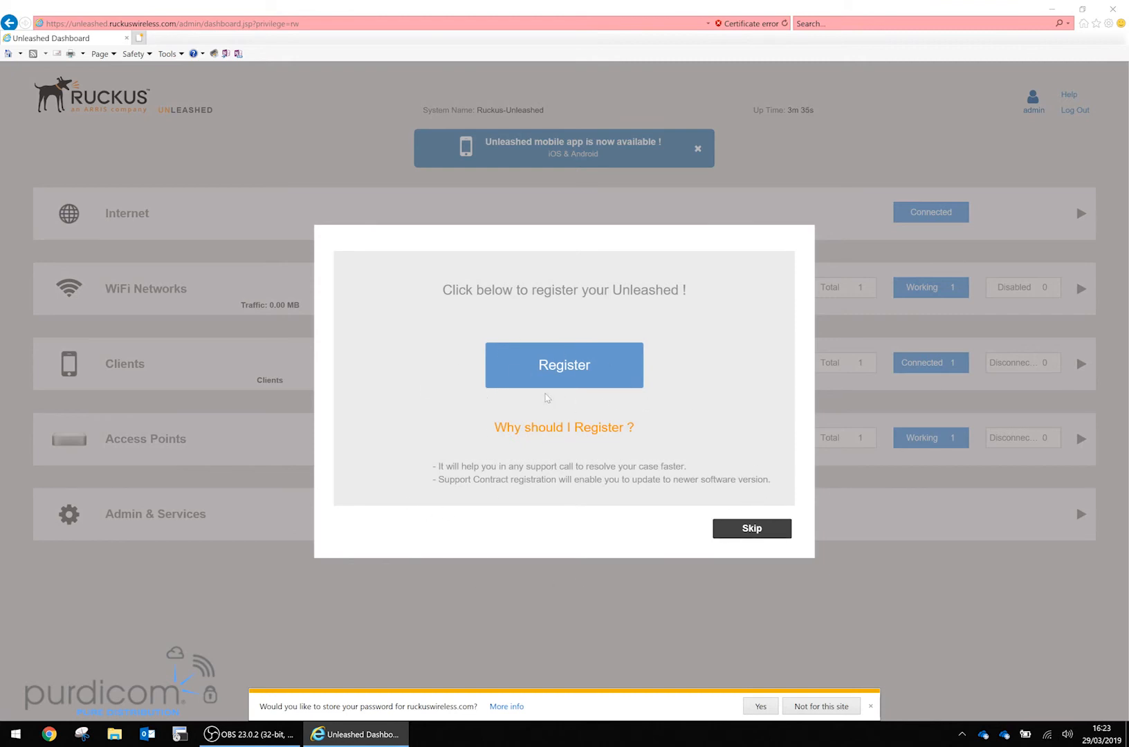
Step: Skip product registration and confirm the skip
left_click(752, 528)
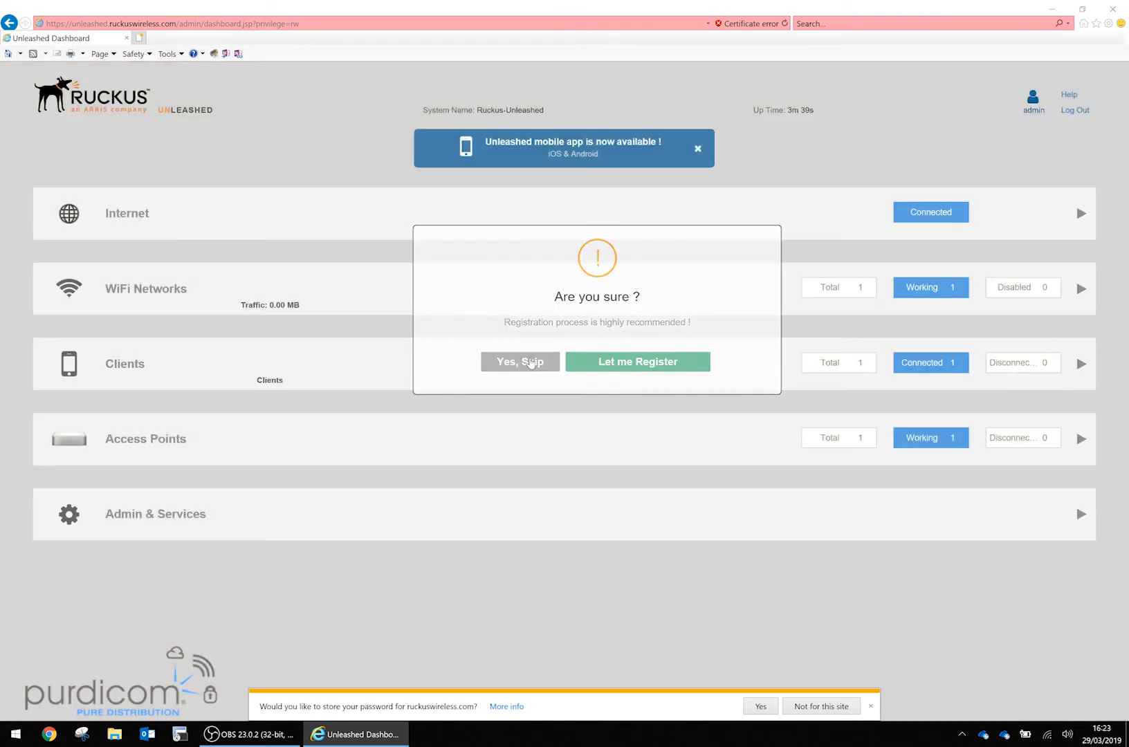
left_click(519, 361)
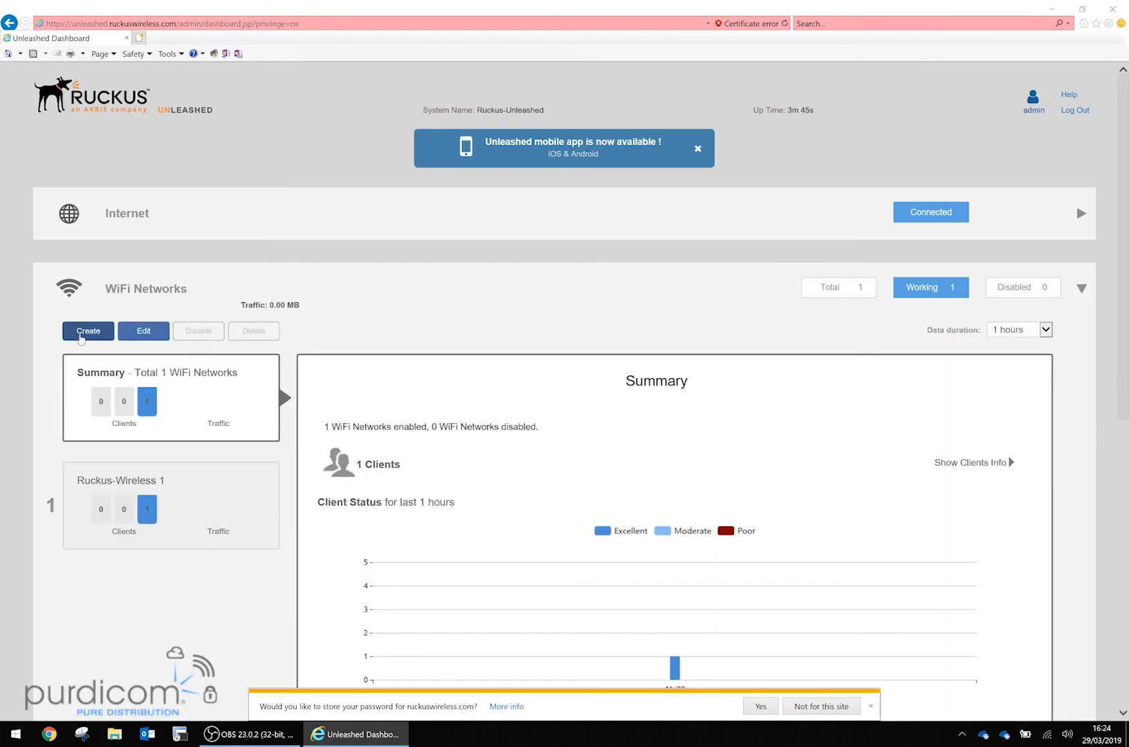
Step: Create a new open WLAN named 'test' with advanced options shown, and save it
left_click(88, 330)
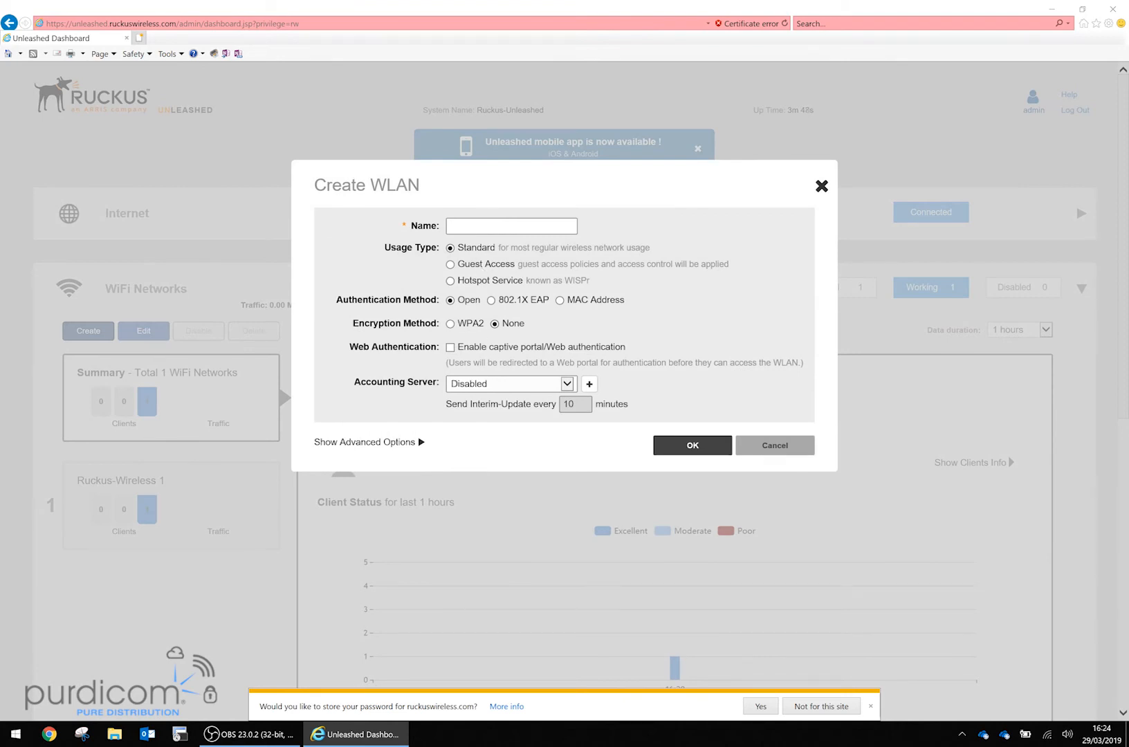
left_click(364, 441)
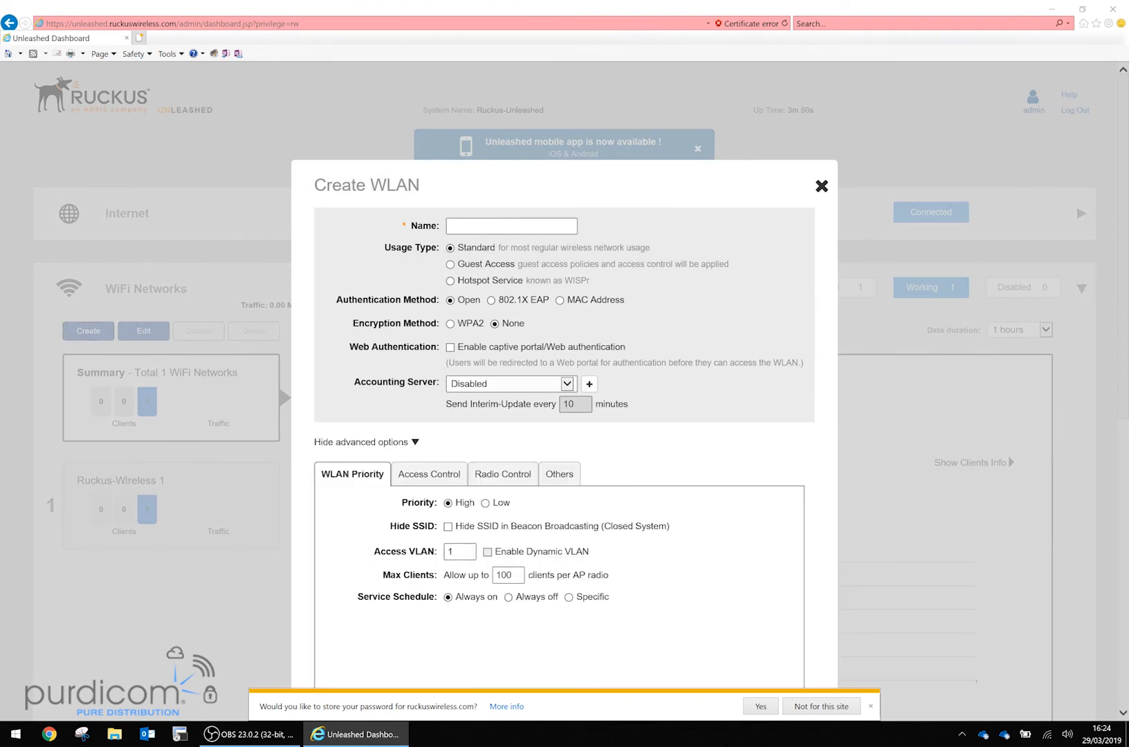
type("test")
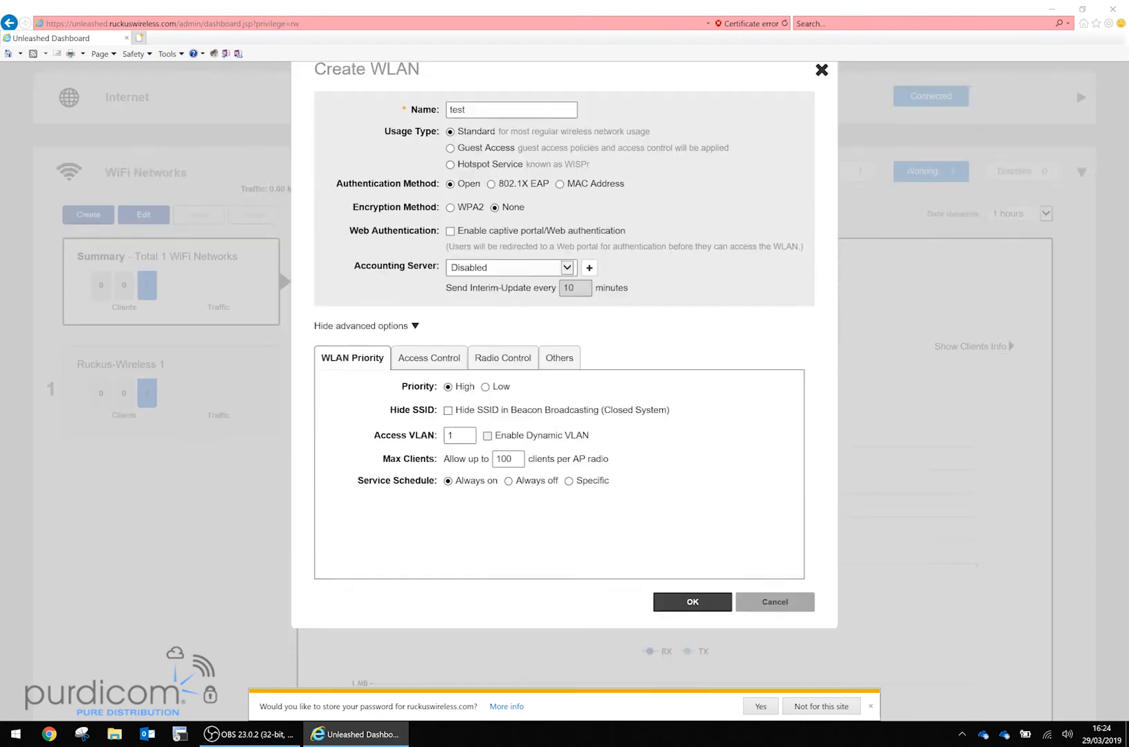
scroll("down", 3)
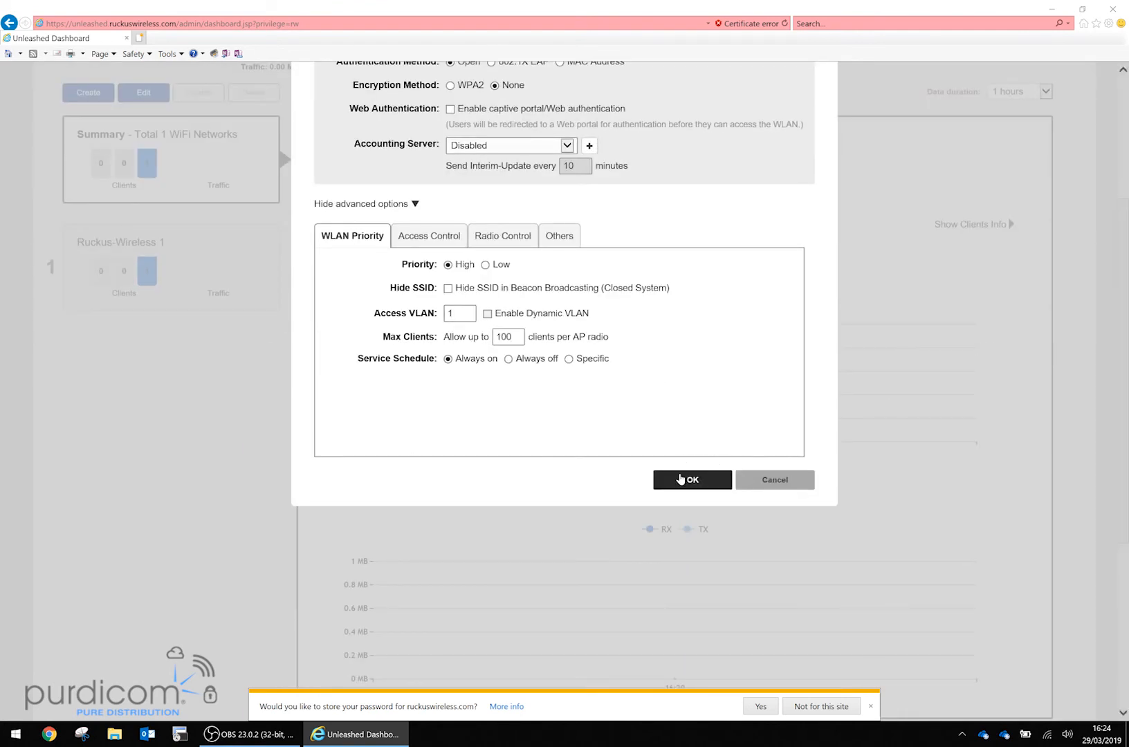
left_click(692, 479)
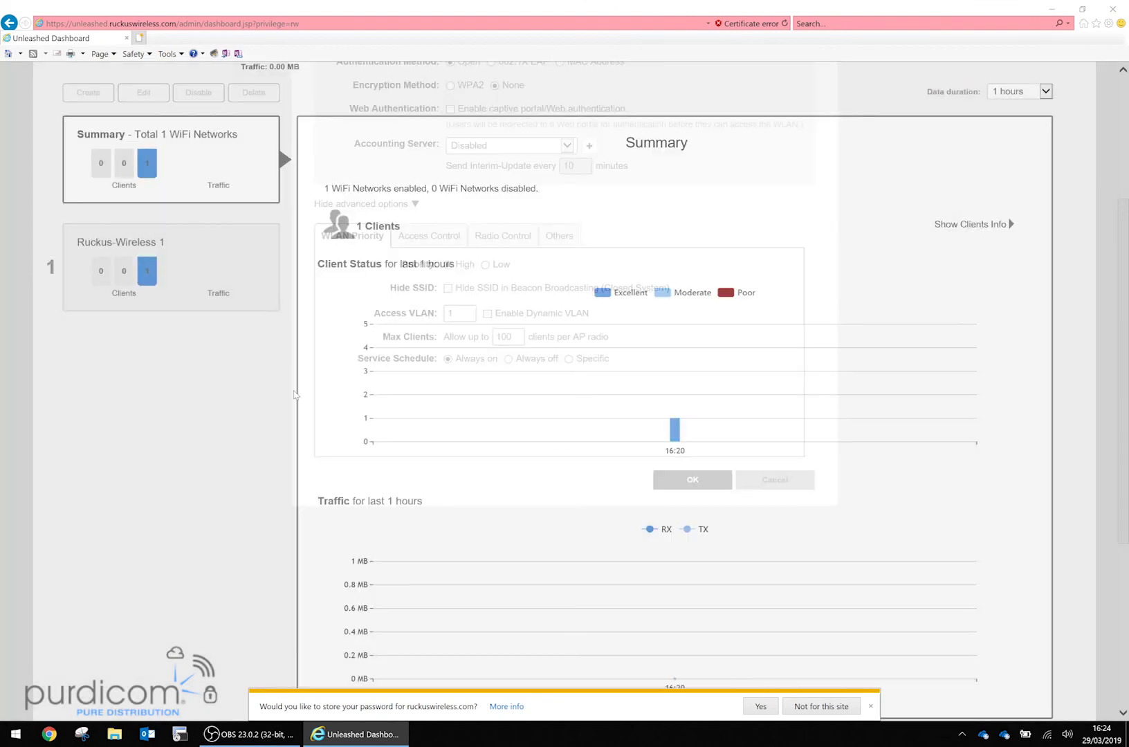
left_click(691, 479)
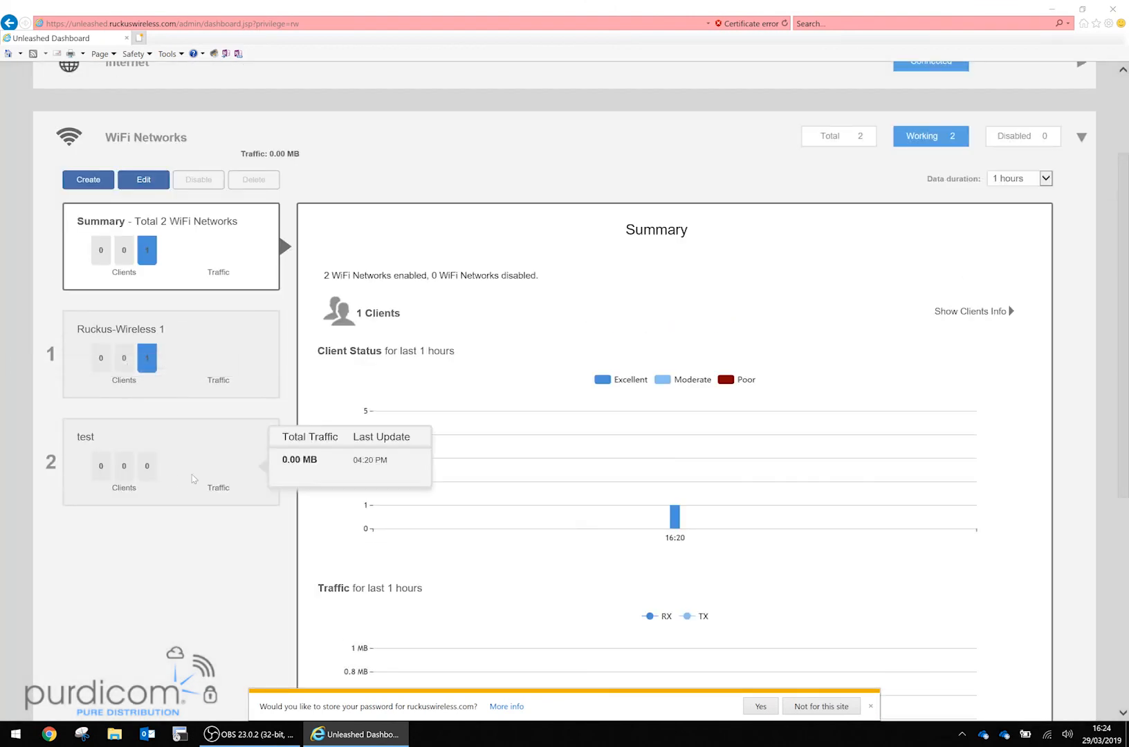